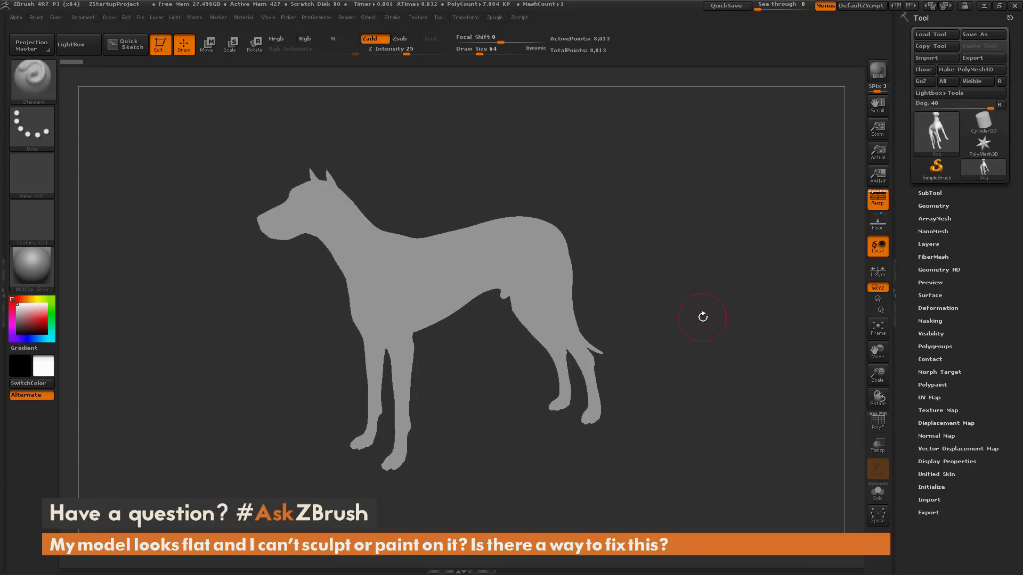
pyautogui.moveTo(702, 317)
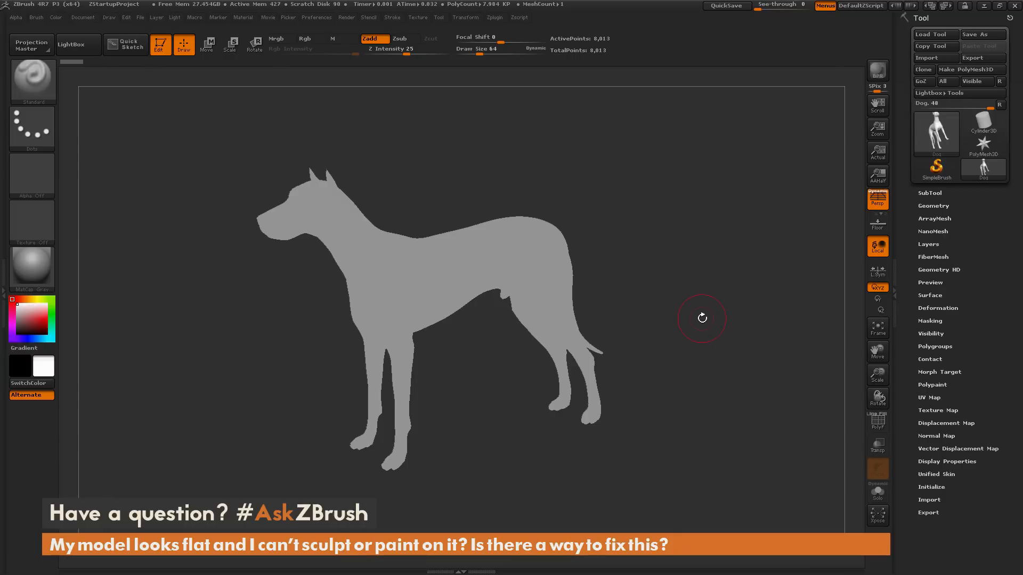
pyautogui.moveTo(714, 316)
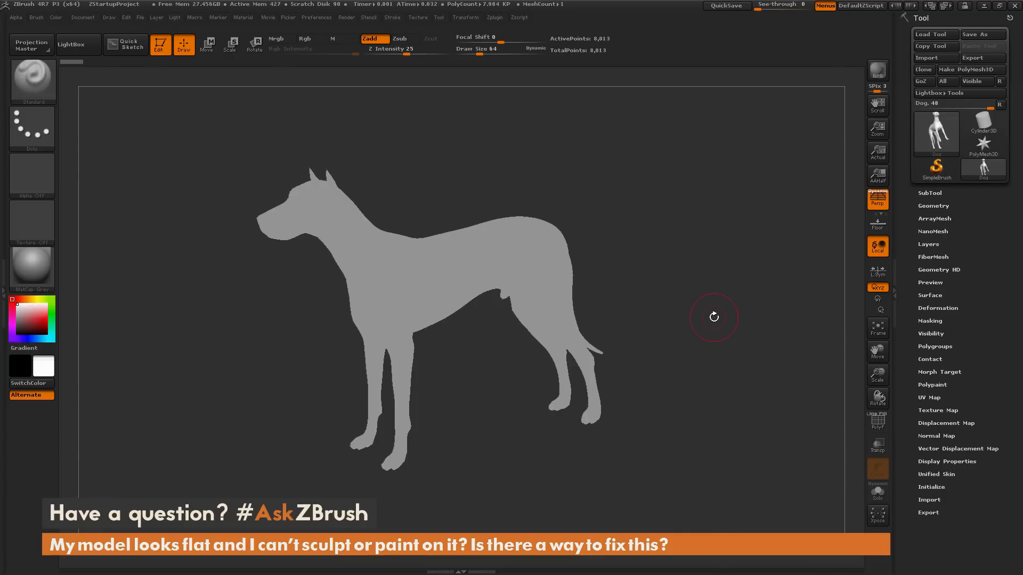
pyautogui.moveTo(723, 348)
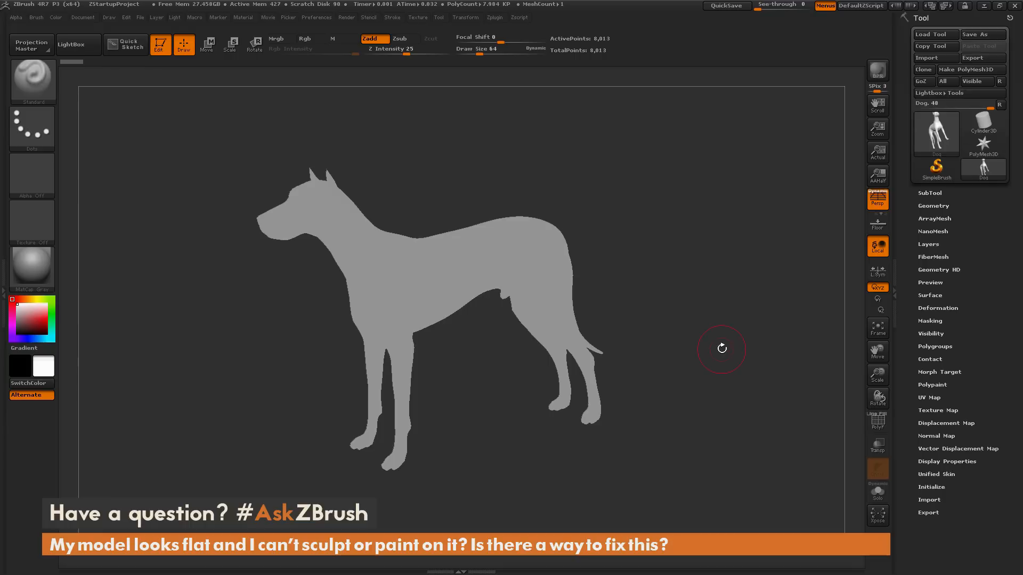
pyautogui.moveTo(724, 348)
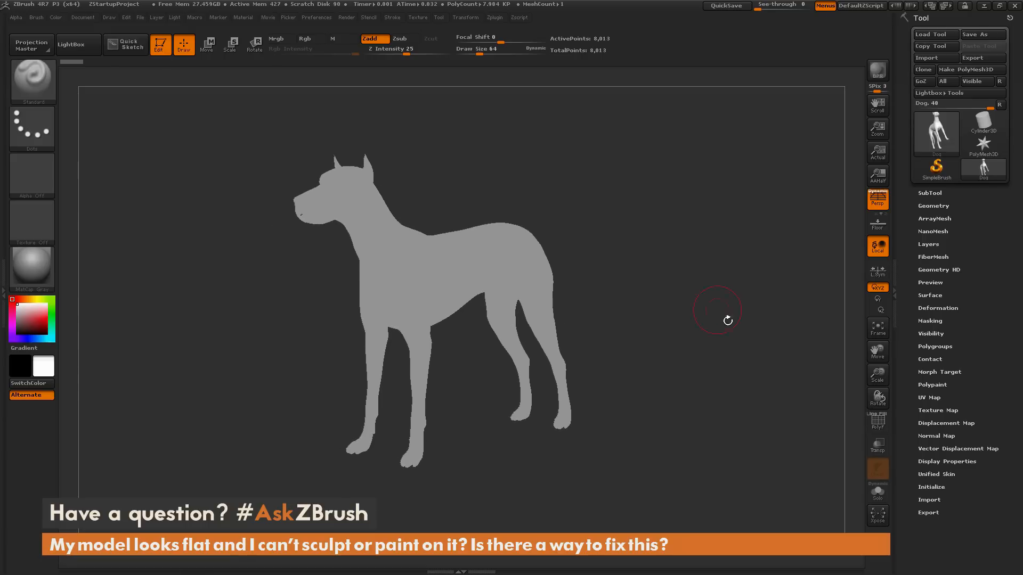
# Orbit the dog model to face the viewer before bringing up the LightBox browser.
pyautogui.moveTo(728, 320); pyautogui.dragTo(717, 340)
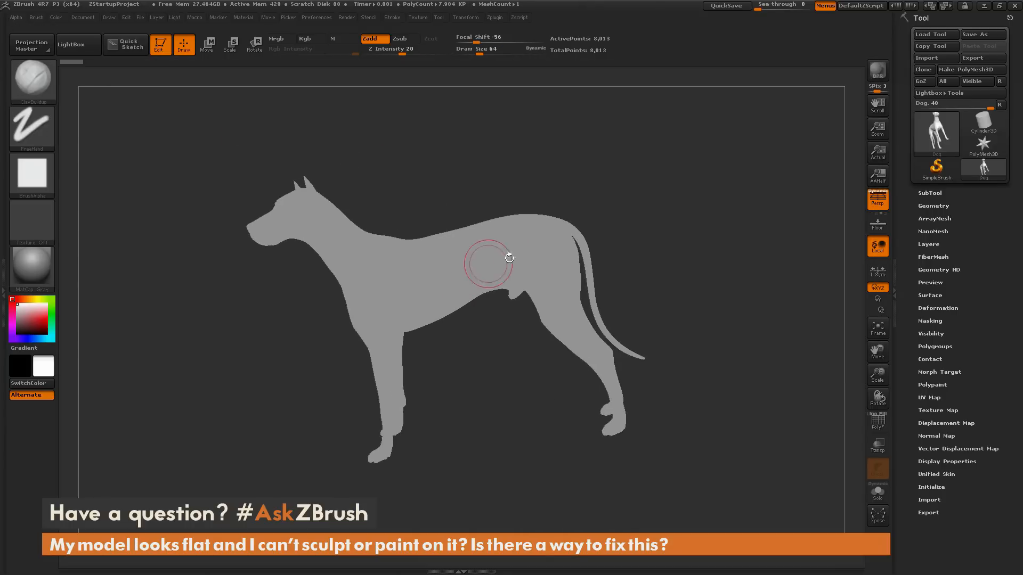
pyautogui.moveTo(510, 258); pyautogui.dragTo(391, 280)
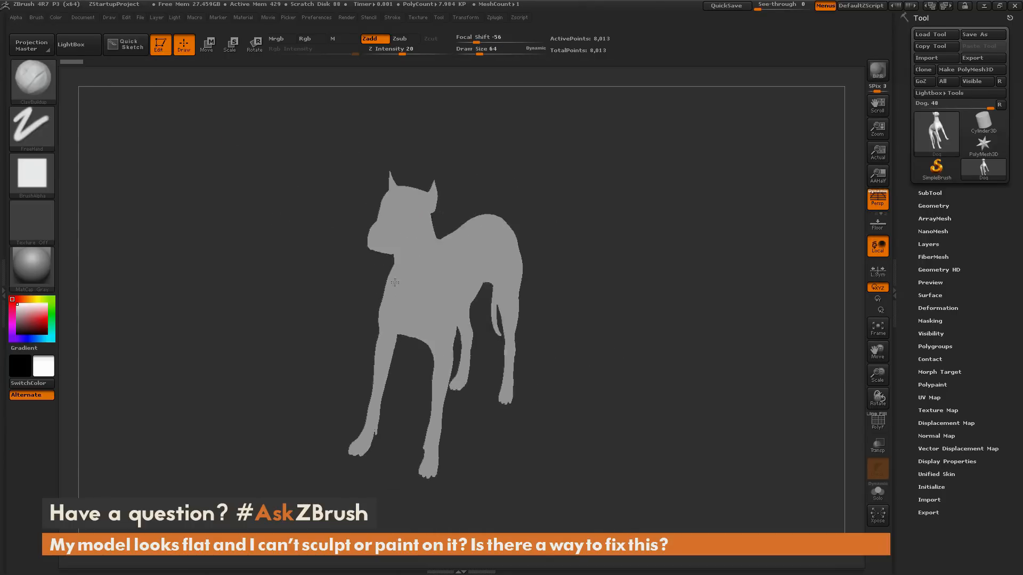
pyautogui.moveTo(391, 280); pyautogui.dragTo(657, 302)
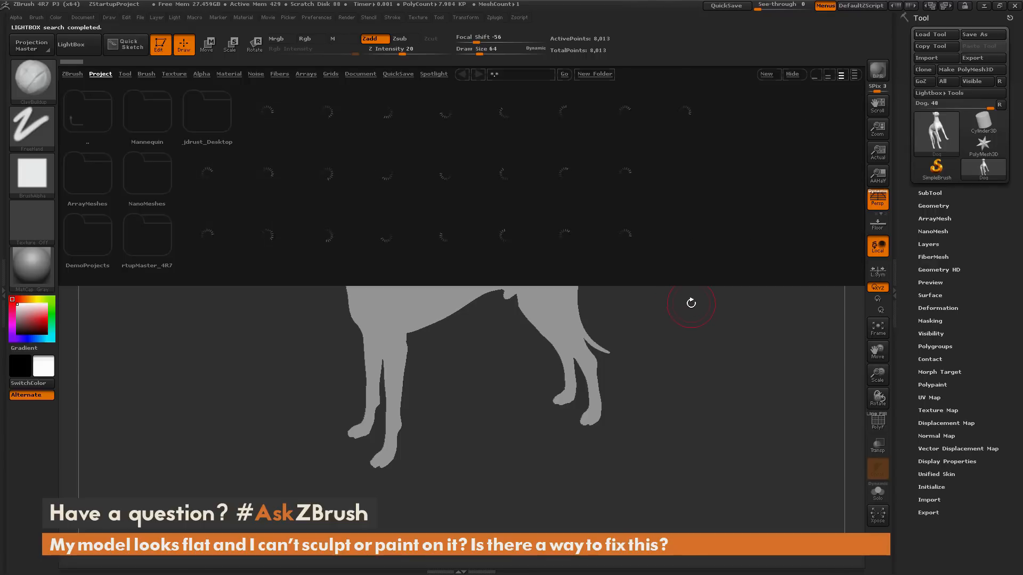
# Load the PolySphere from LightBox's Tool library as the active model.
pyautogui.click(125, 74)
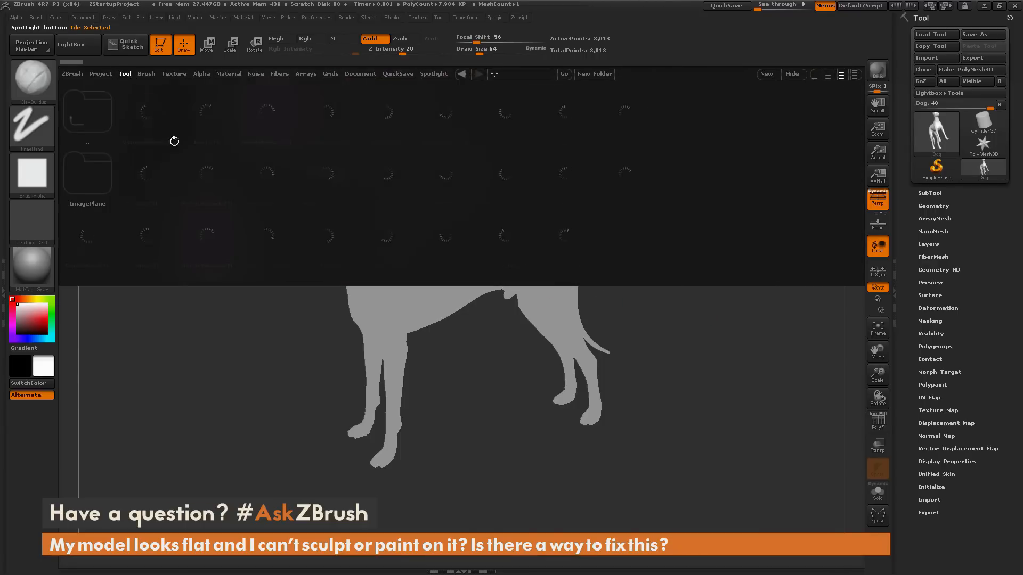
pyautogui.click(324, 111)
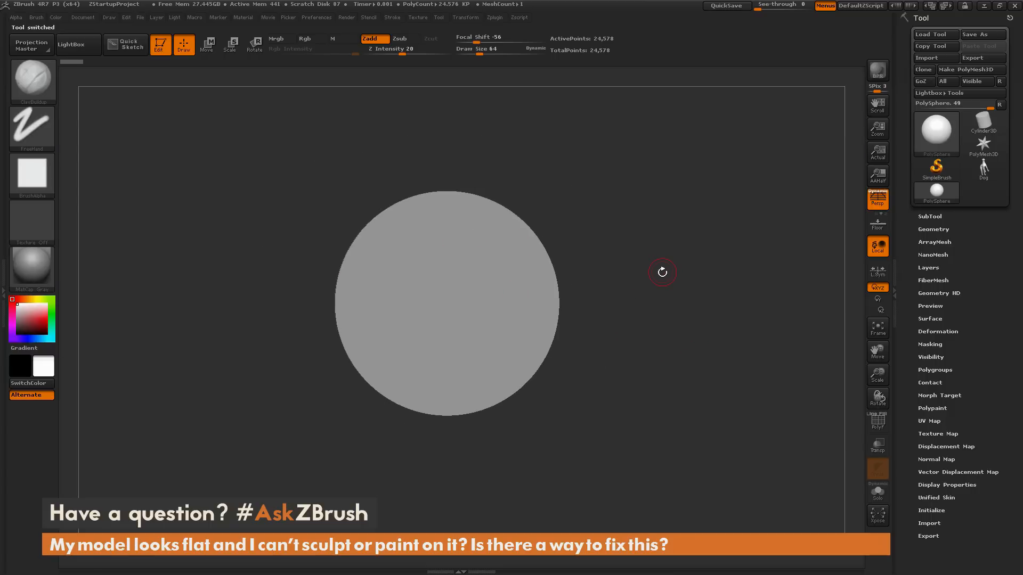
pyautogui.moveTo(686, 346)
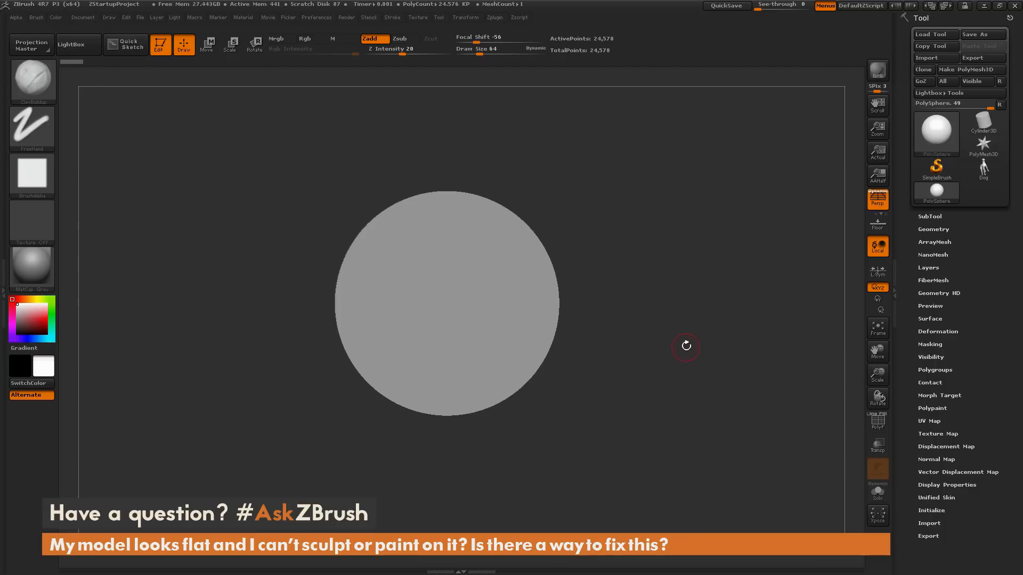
pyautogui.moveTo(642, 292)
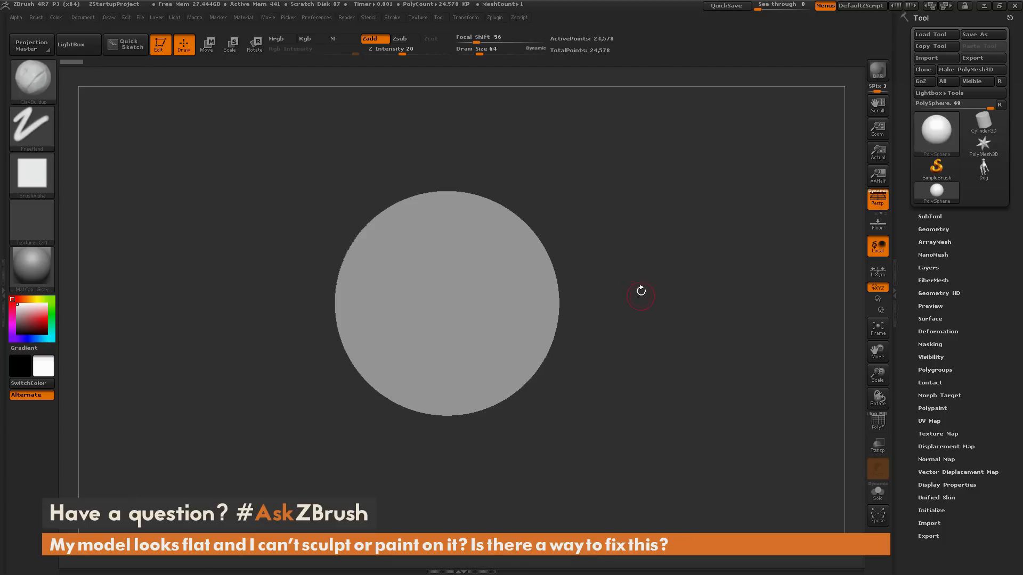
pyautogui.moveTo(639, 320)
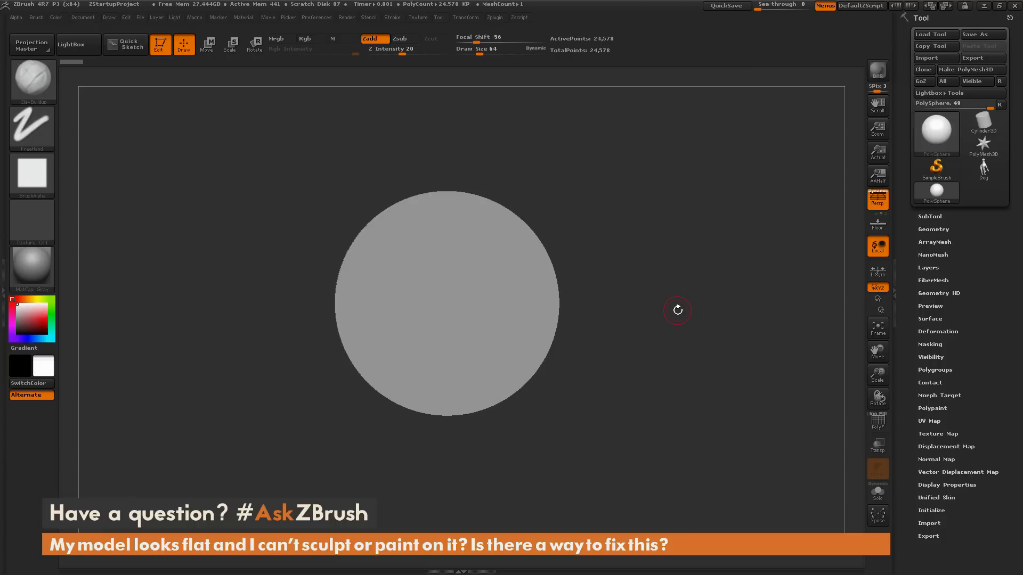
pyautogui.moveTo(680, 388)
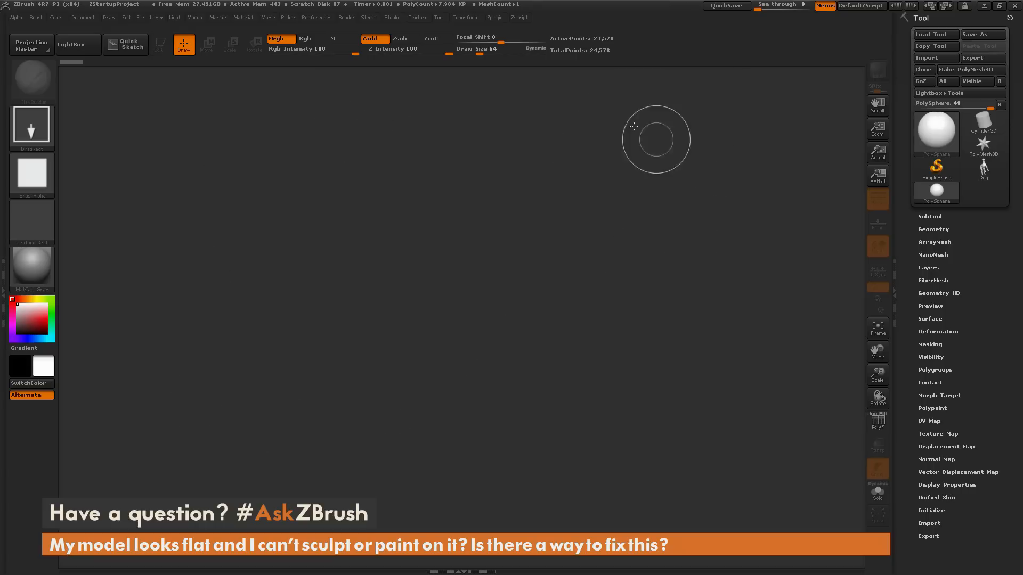
pyautogui.moveTo(611, 245)
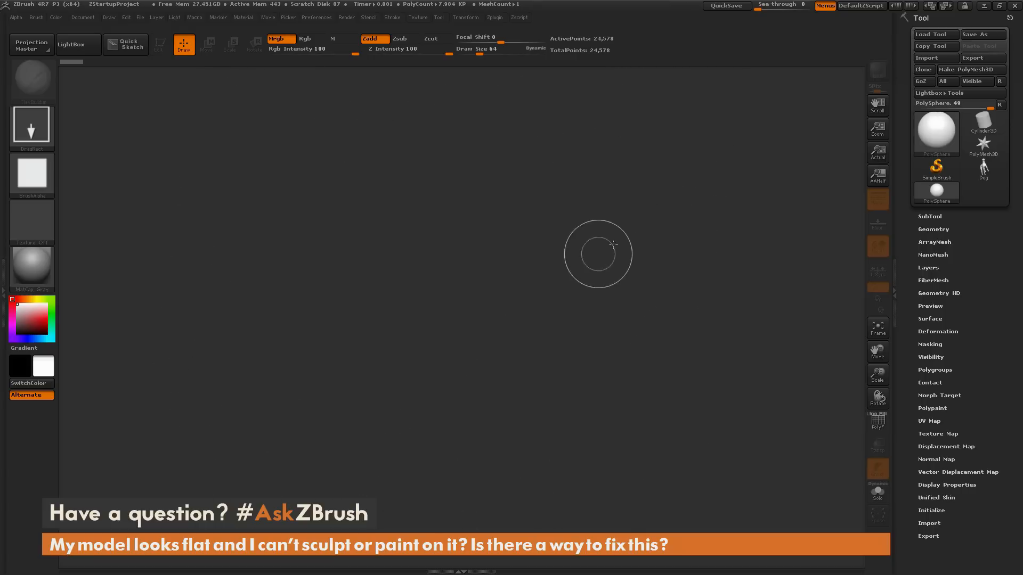
pyautogui.moveTo(379, 242)
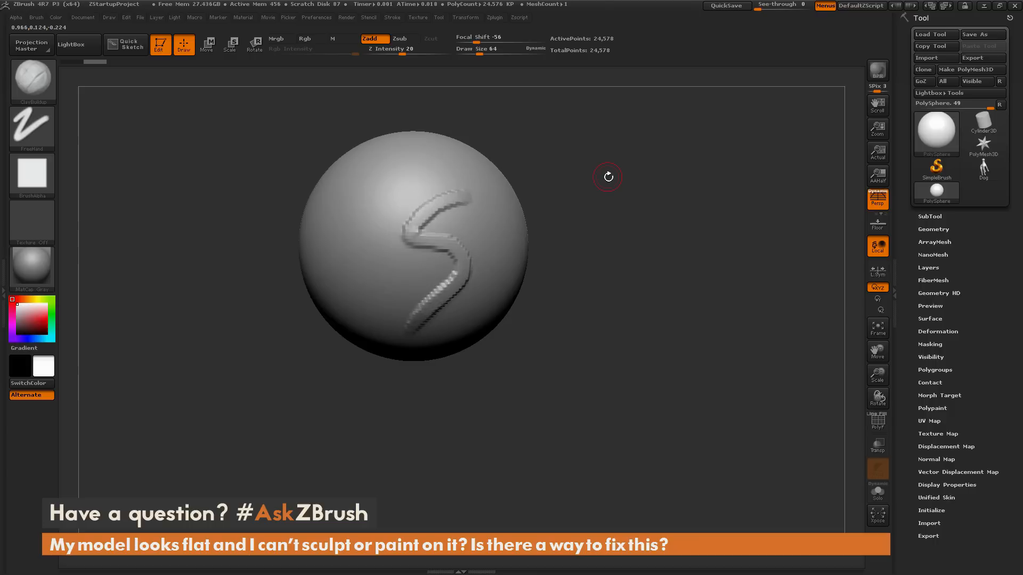
pyautogui.moveTo(526, 254)
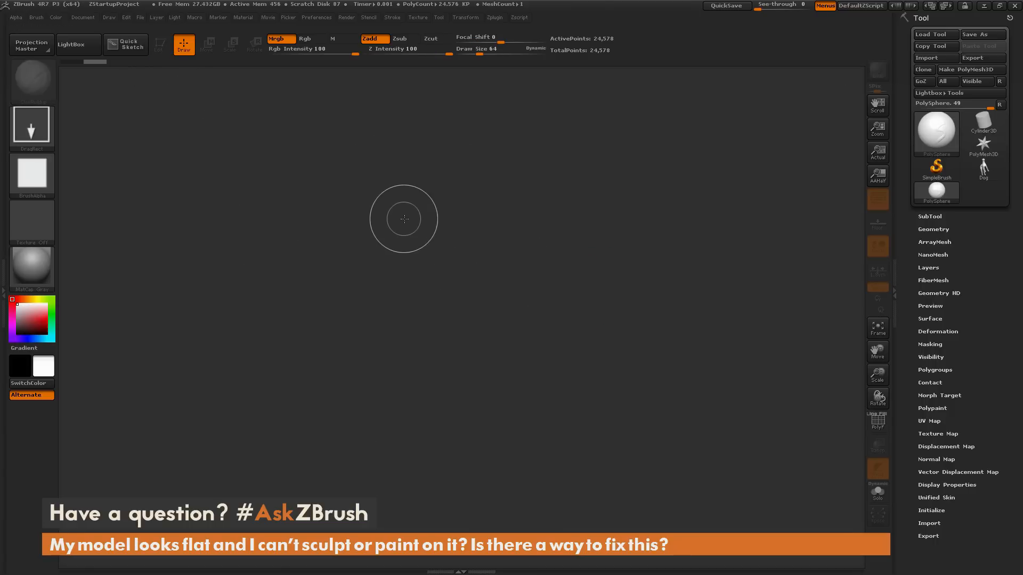
pyautogui.moveTo(486, 238)
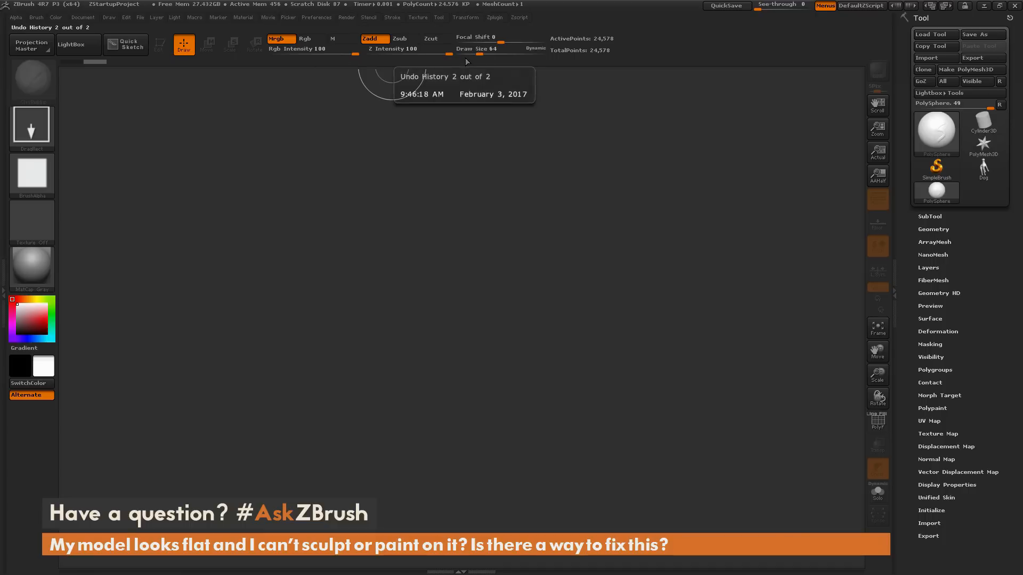
pyautogui.moveTo(281, 38)
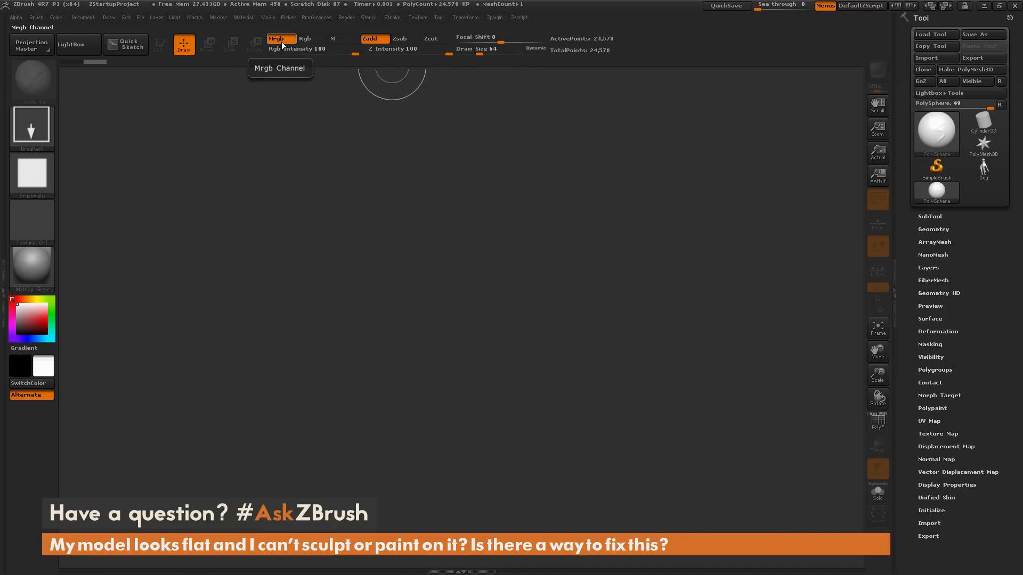
pyautogui.moveTo(347, 49)
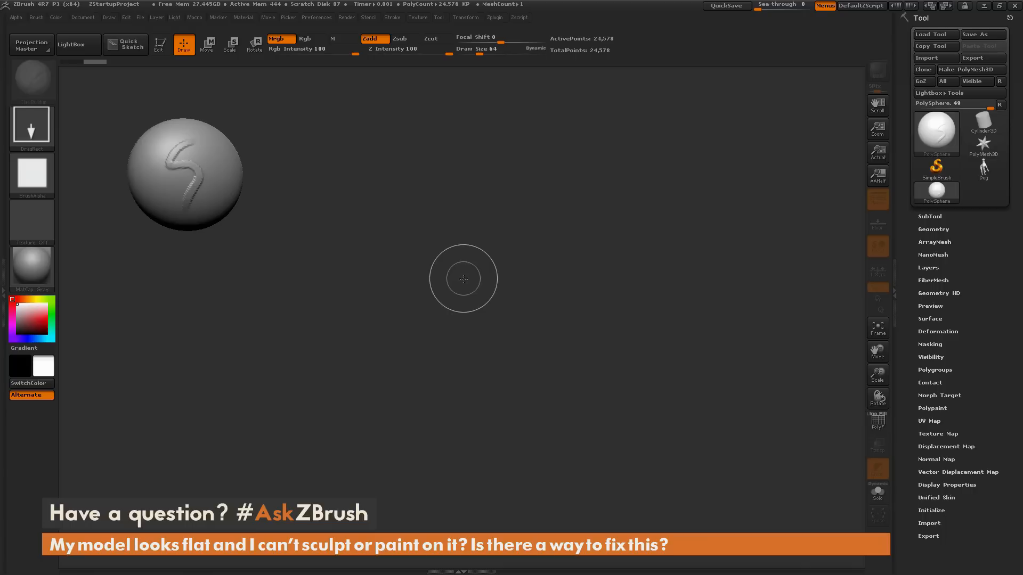
pyautogui.moveTo(328, 193)
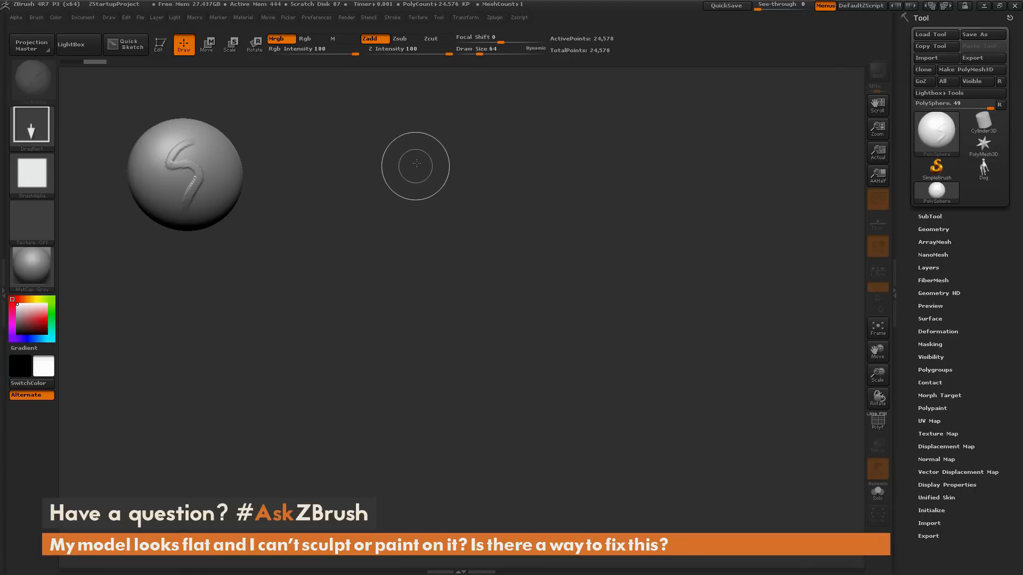
pyautogui.moveTo(461, 209)
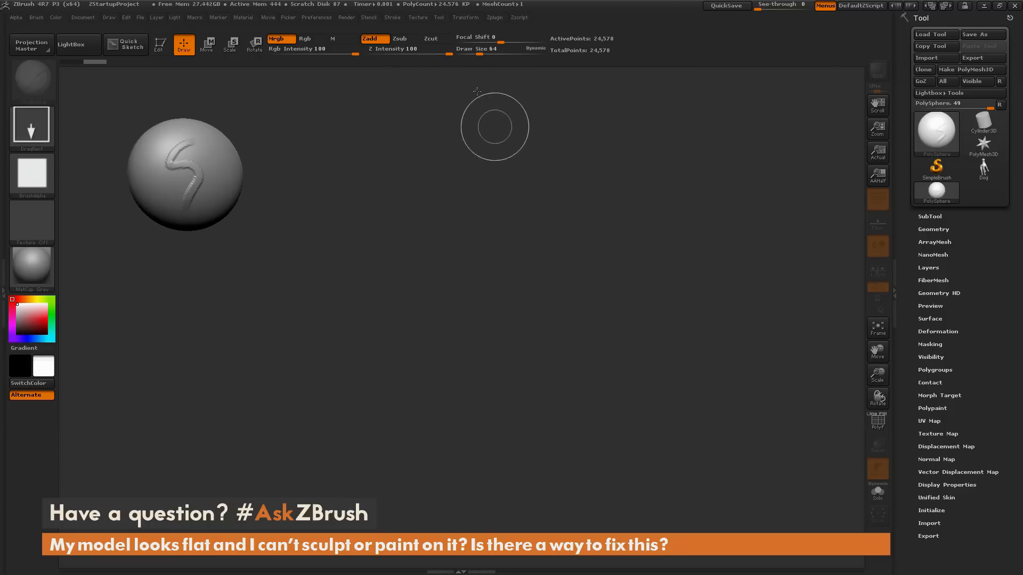
pyautogui.moveTo(484, 146)
pyautogui.write('0')
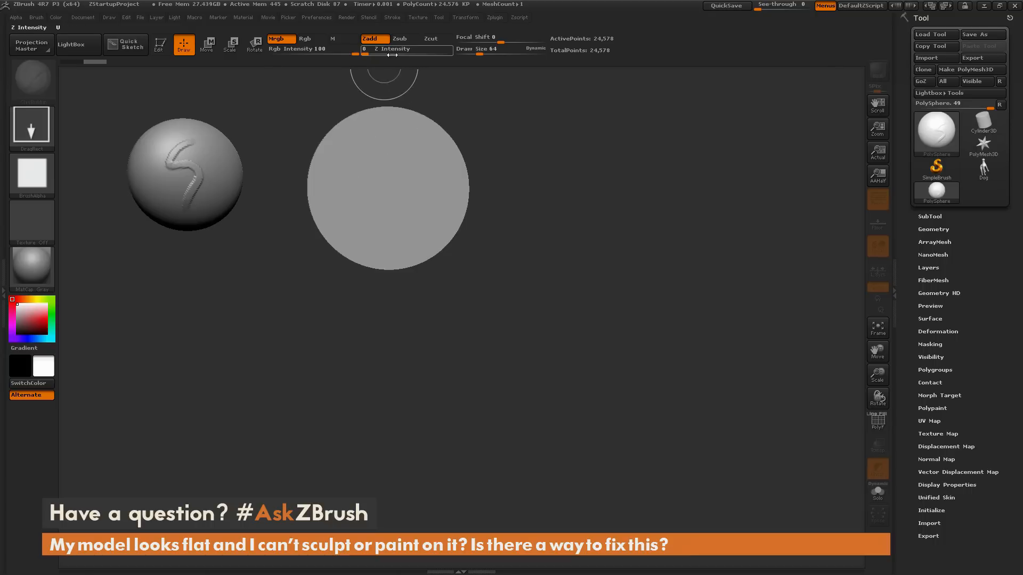
pyautogui.moveTo(158, 45)
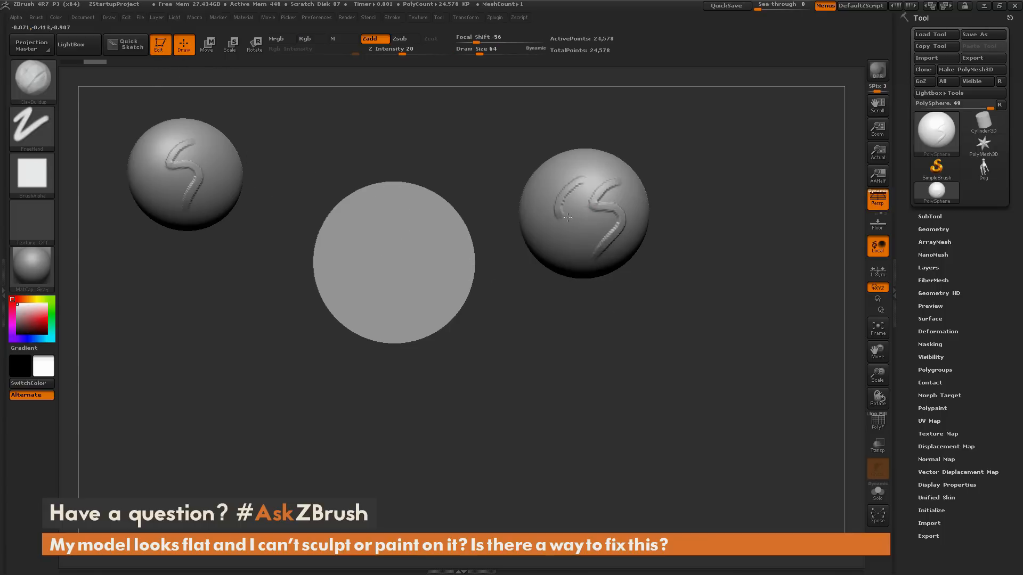
# Sculpt a second S-shaped ridge beside the first on the right-hand sphere.
pyautogui.moveTo(584, 219); pyautogui.dragTo(682, 246)
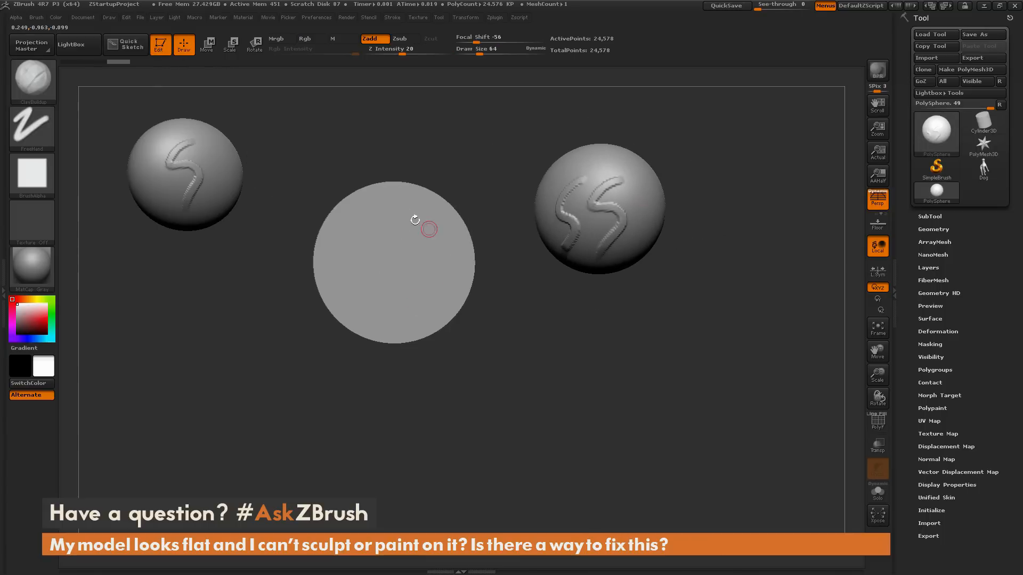
pyautogui.moveTo(364, 236)
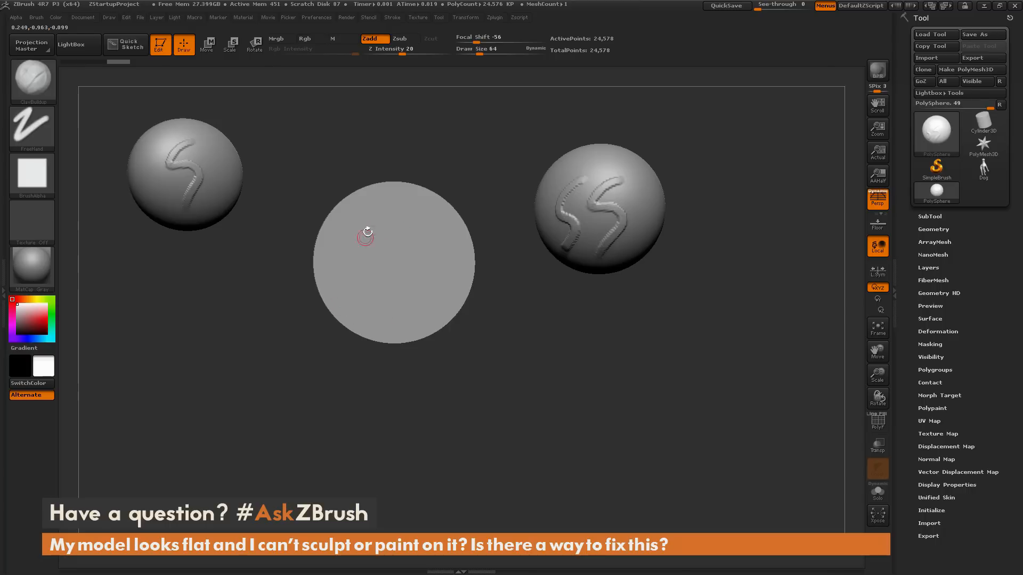
pyautogui.moveTo(364, 233)
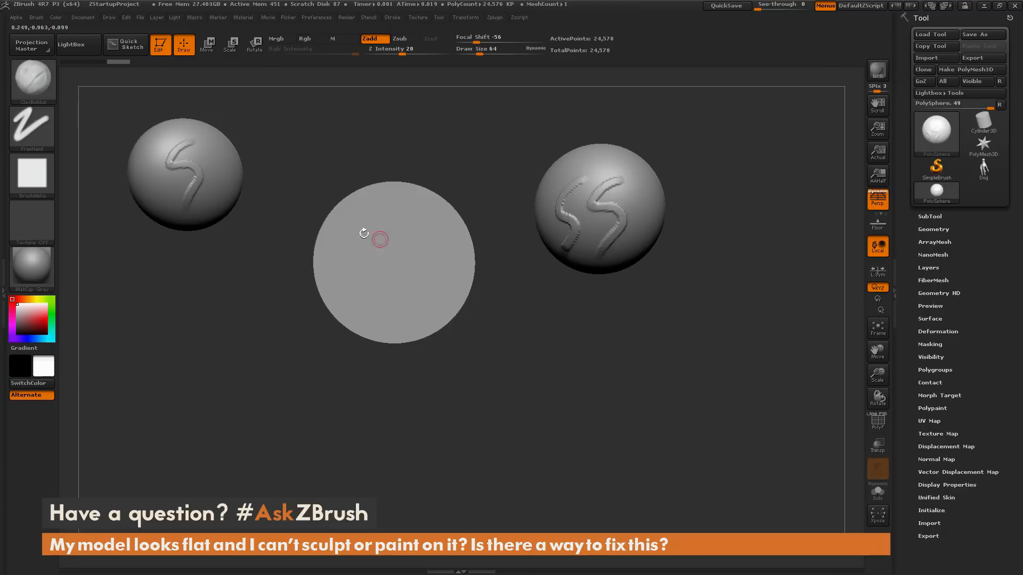